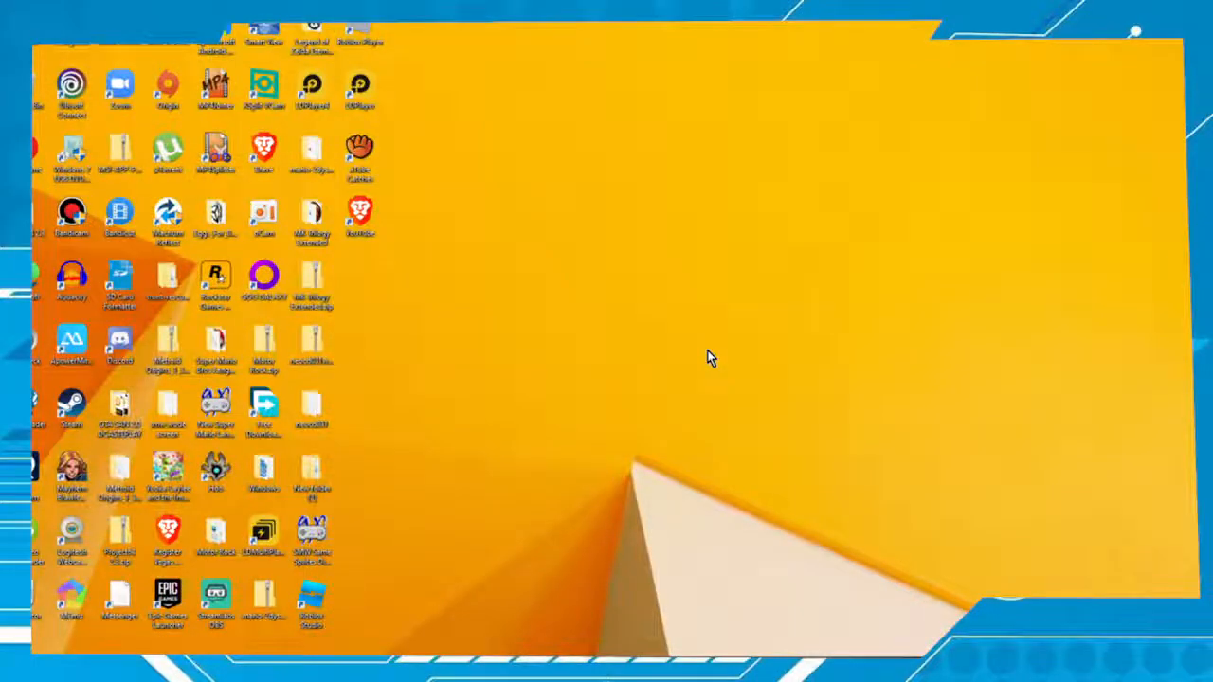
mouse_move(839, 474)
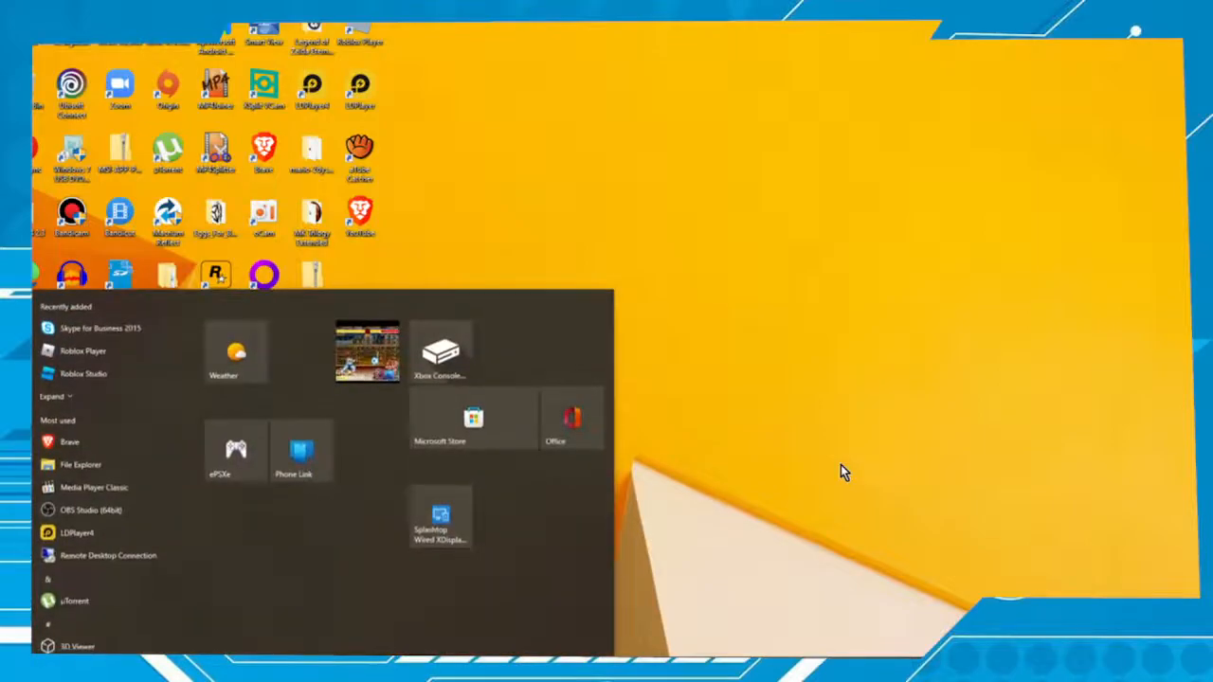
Search the Start menu for 'microsoft' to surface Microsoft Store
text(microsoft)
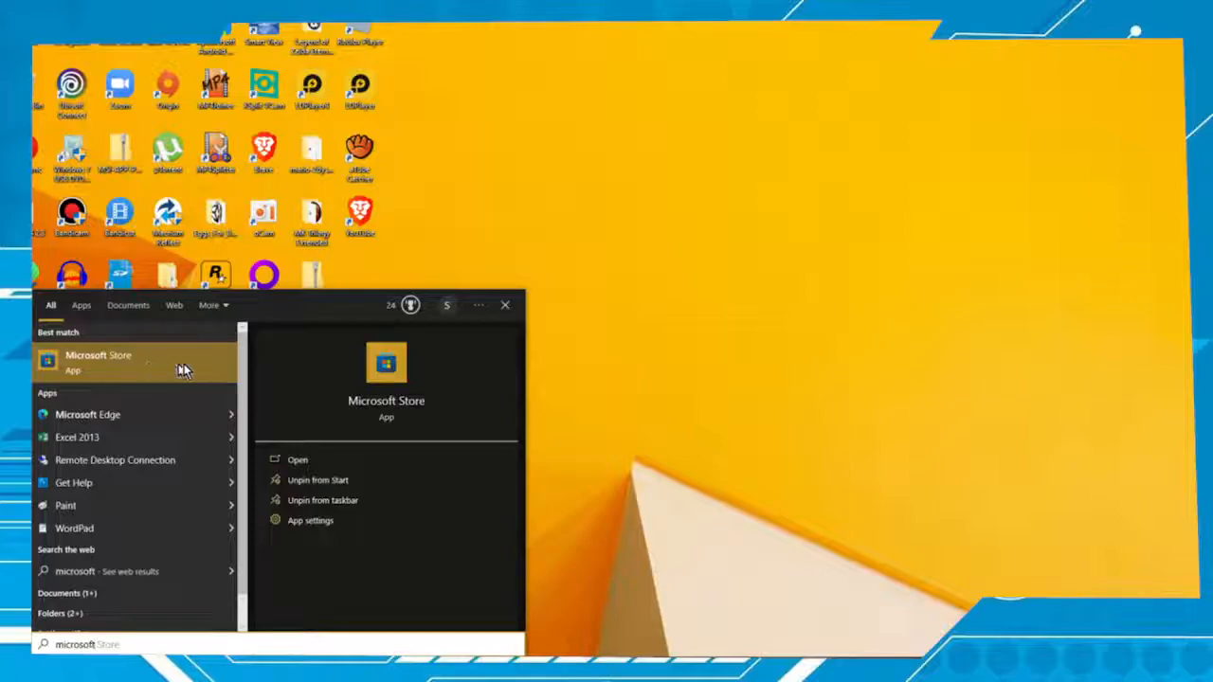
Launch Microsoft Store from the Start menu search results
click(99, 361)
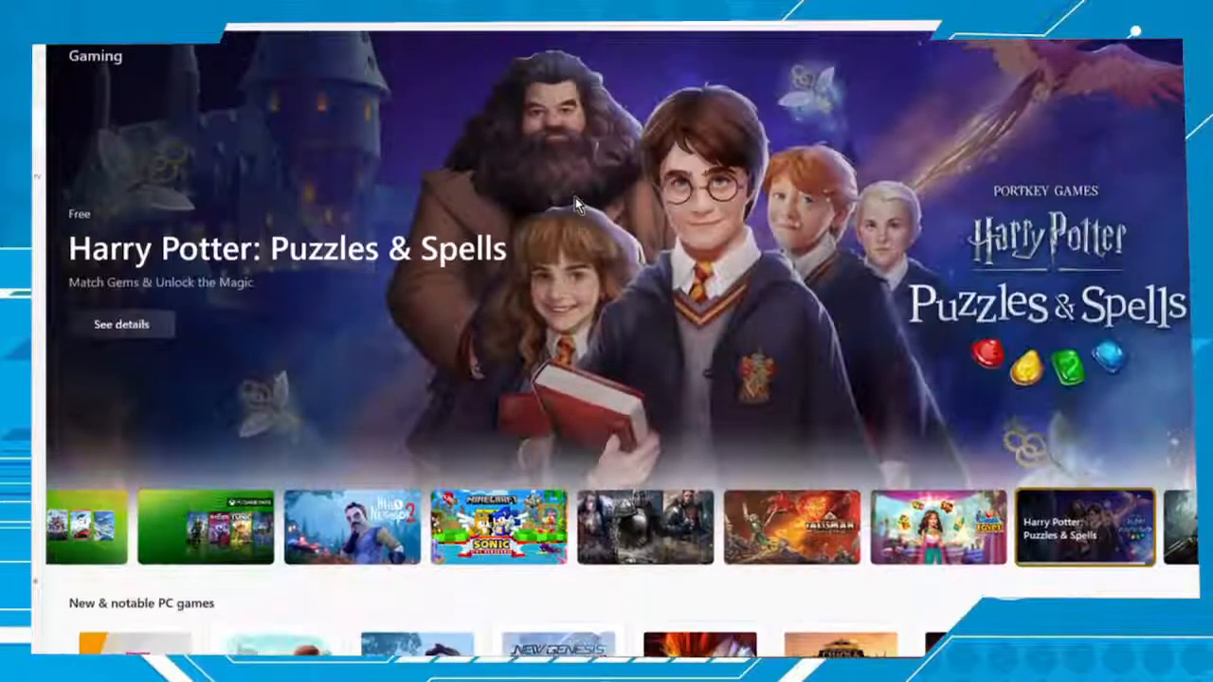
mouse_move(651, 197)
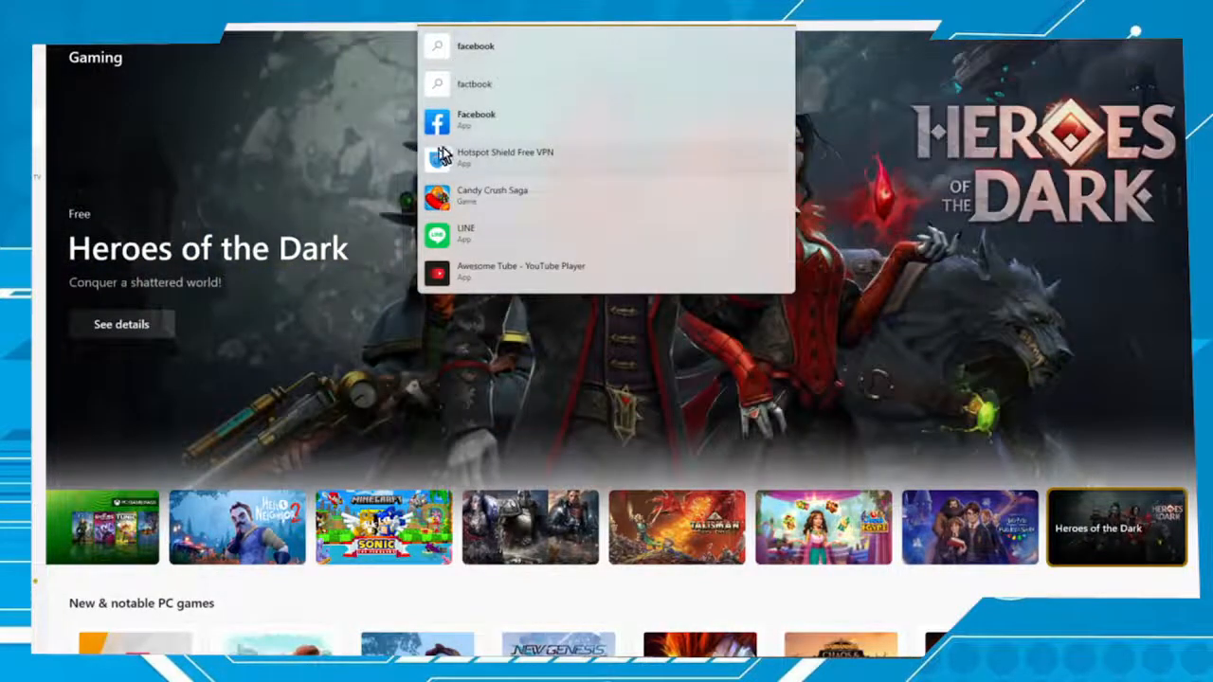
mouse_move(512, 117)
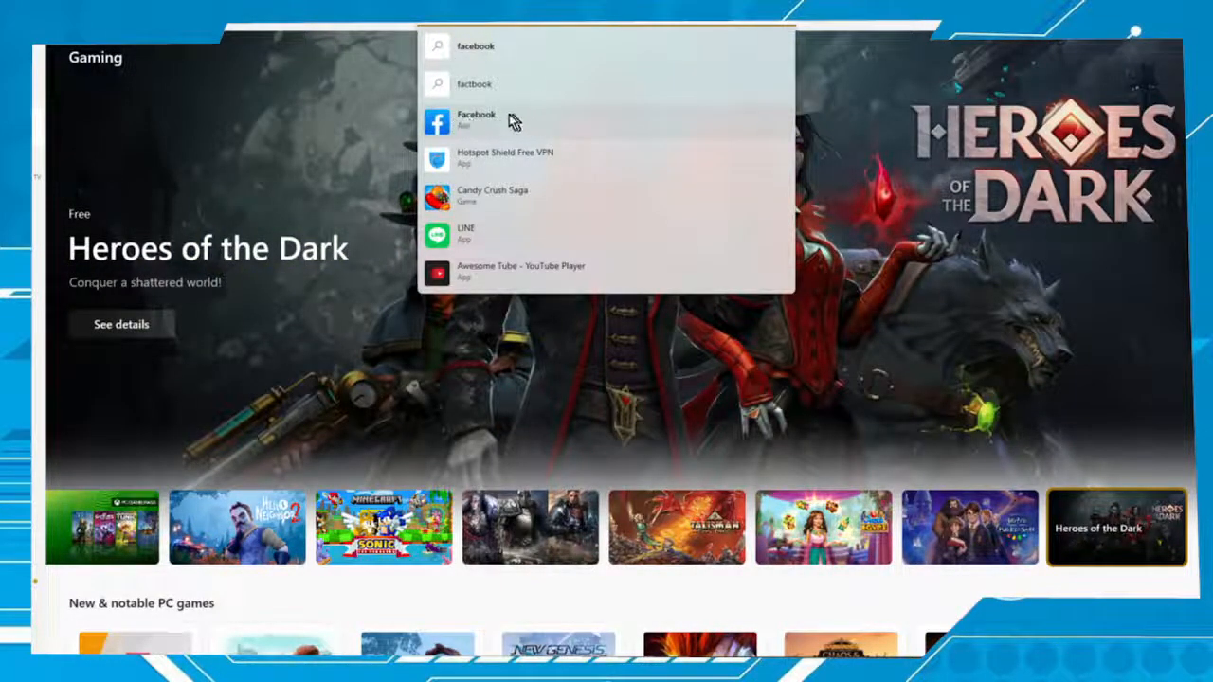
Open the Facebook app's product page from the search suggestions
click(476, 118)
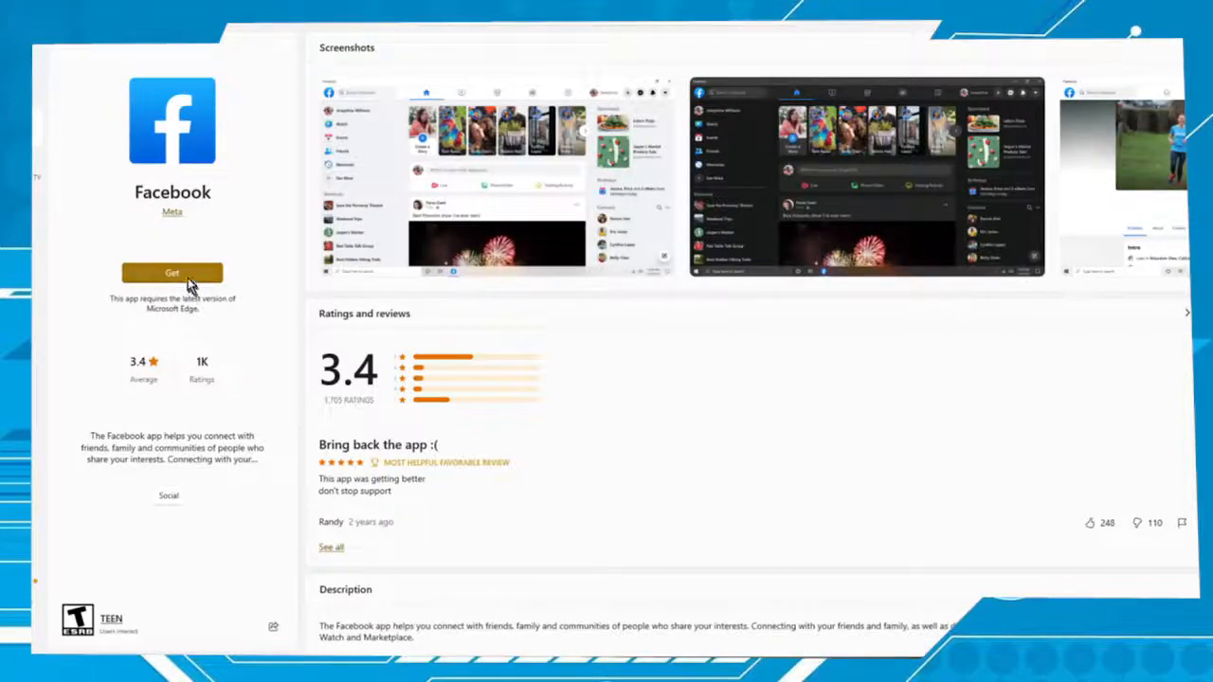
Start downloading the Facebook app with the Get button
click(171, 273)
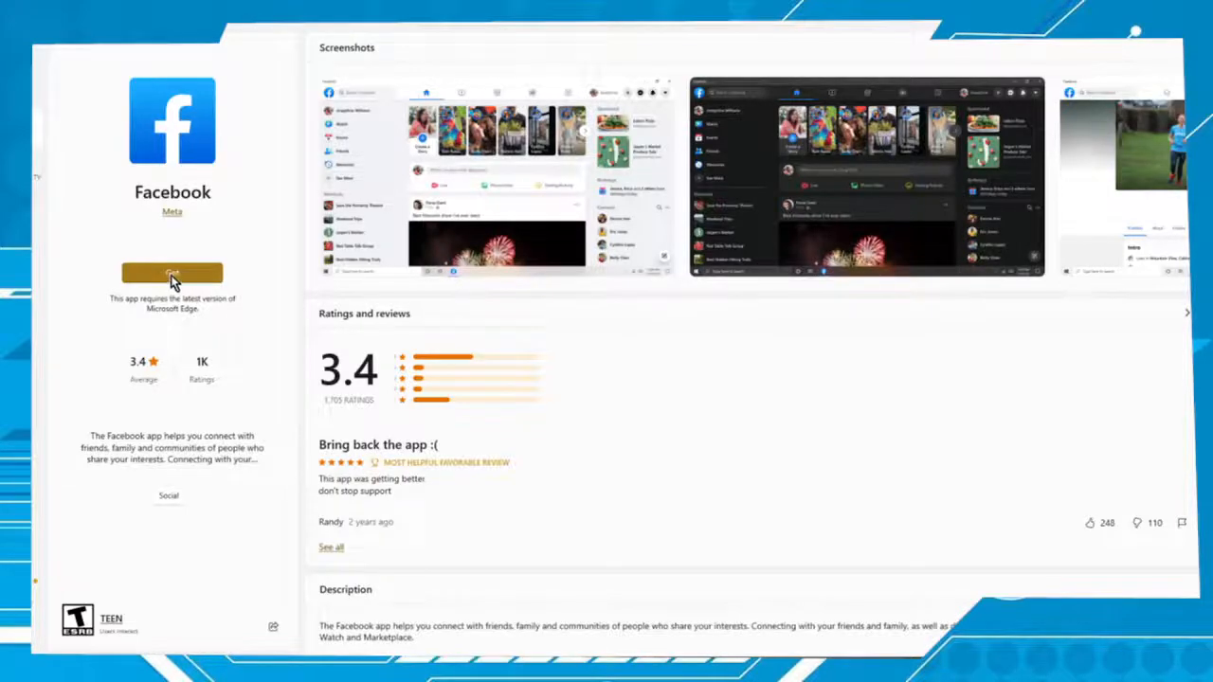
click(171, 273)
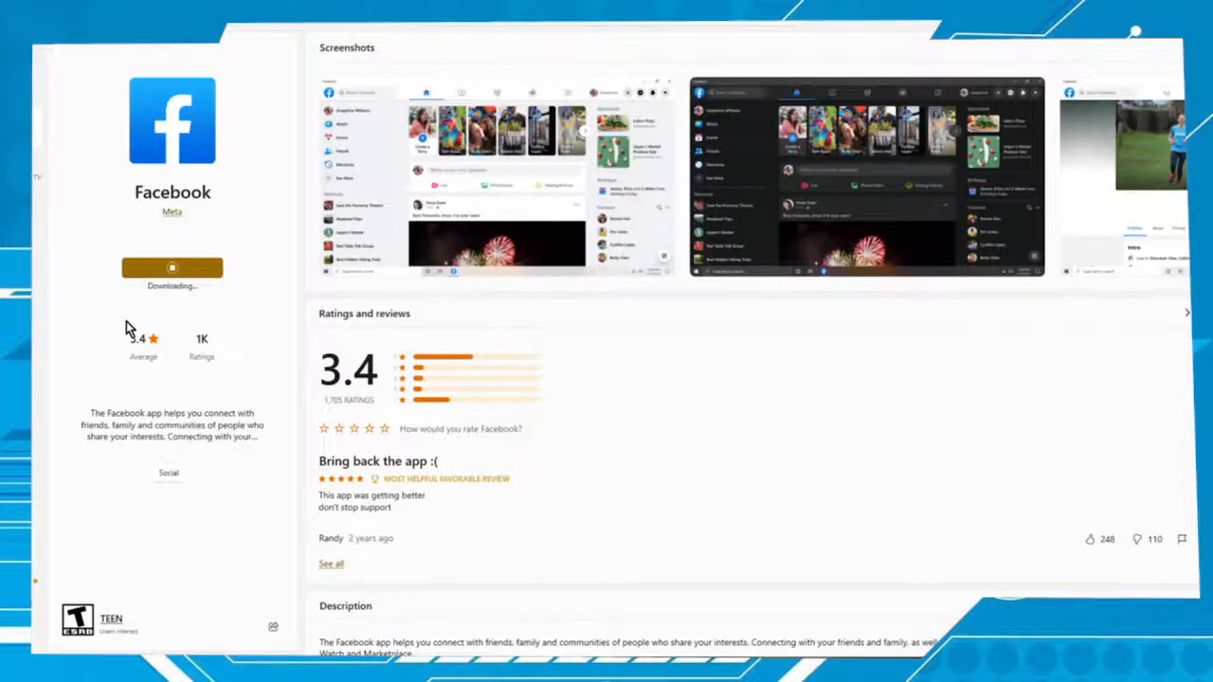
mouse_move(183, 295)
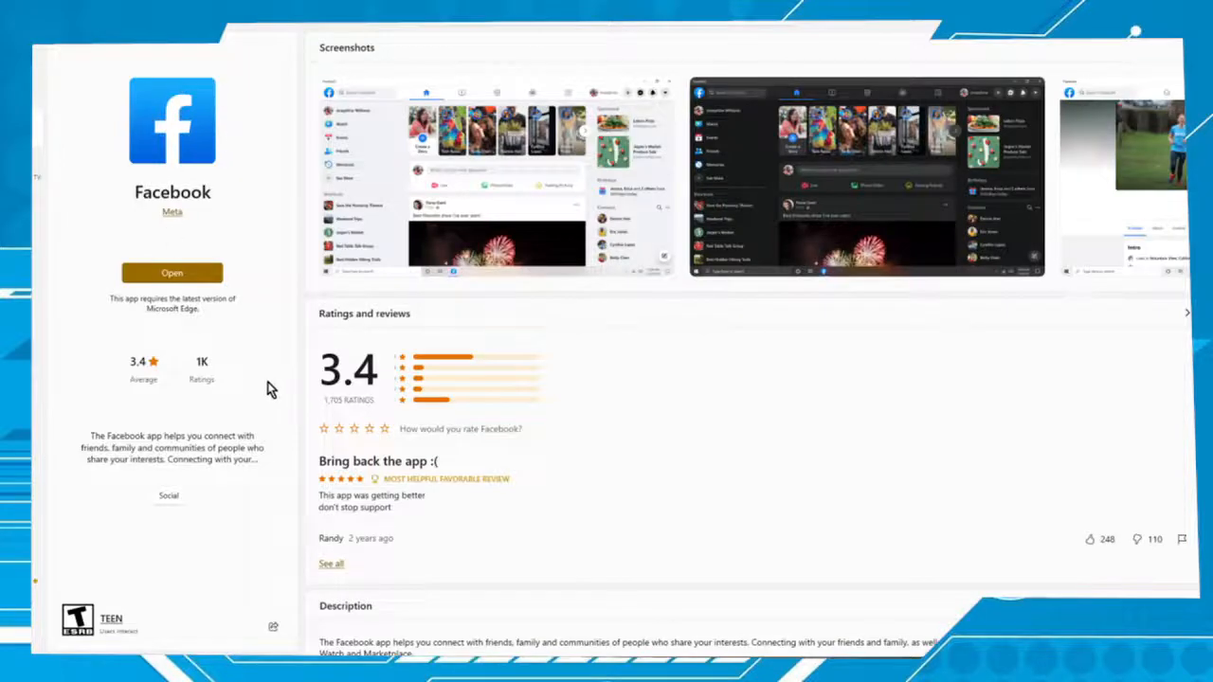
mouse_move(180, 289)
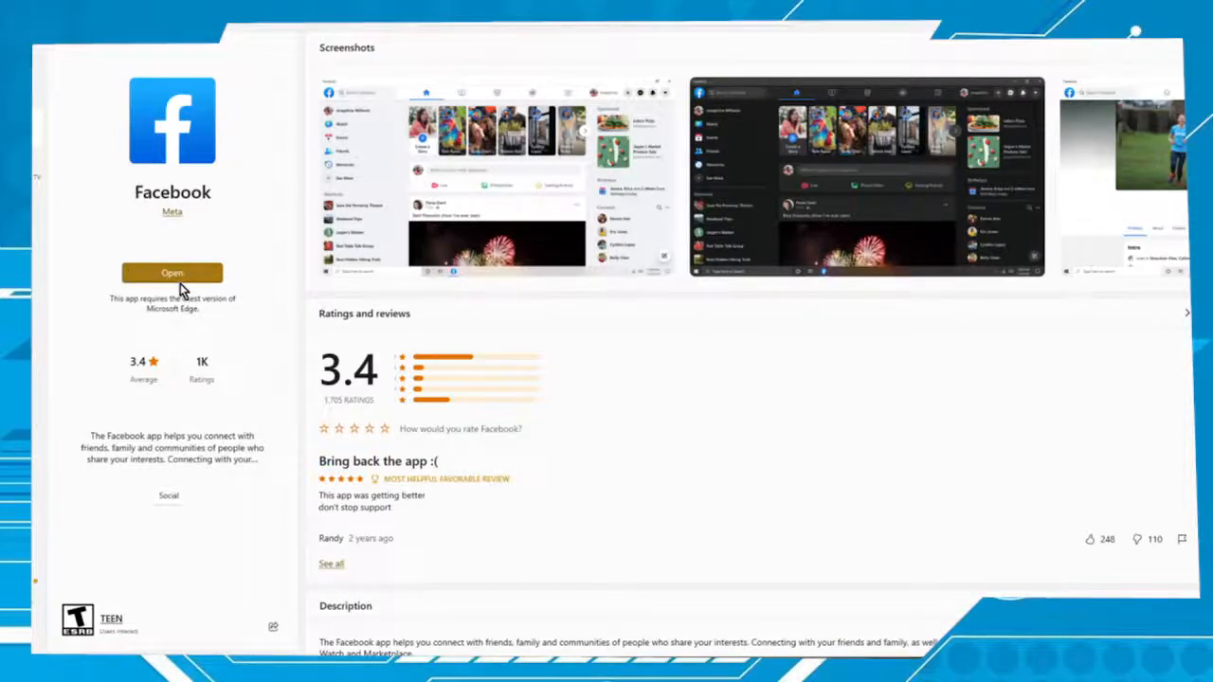
Launch the installed Facebook app and focus the Email or phone login field
click(172, 273)
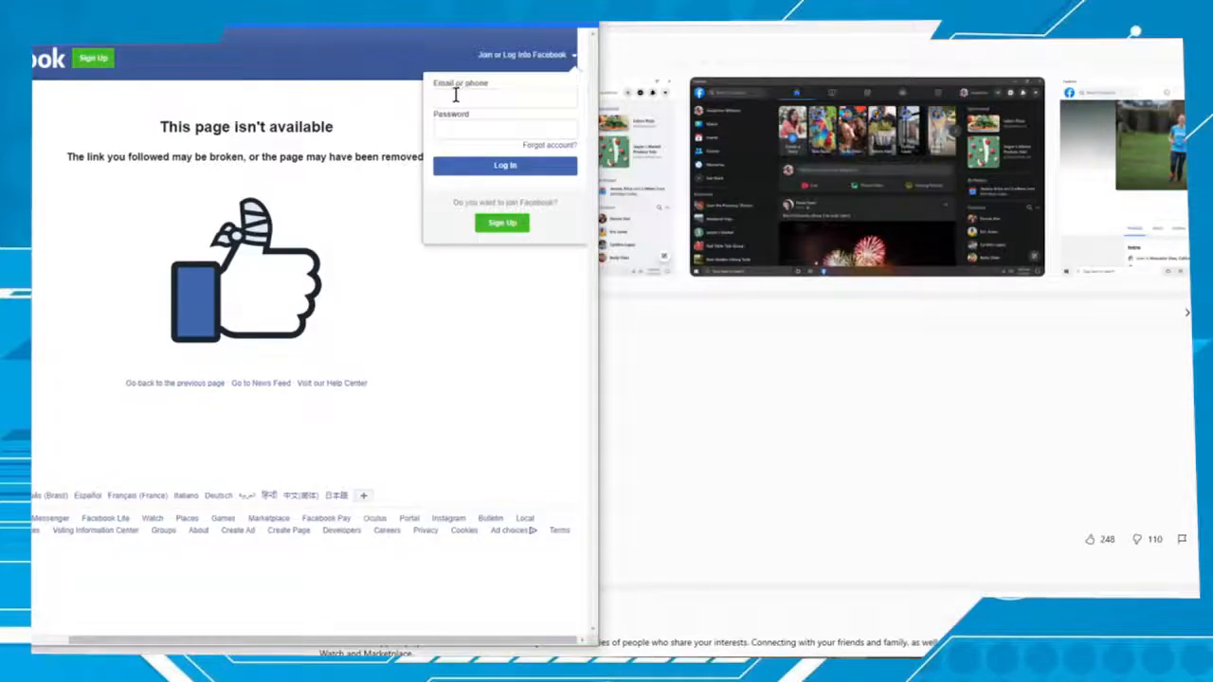
mouse_move(481, 222)
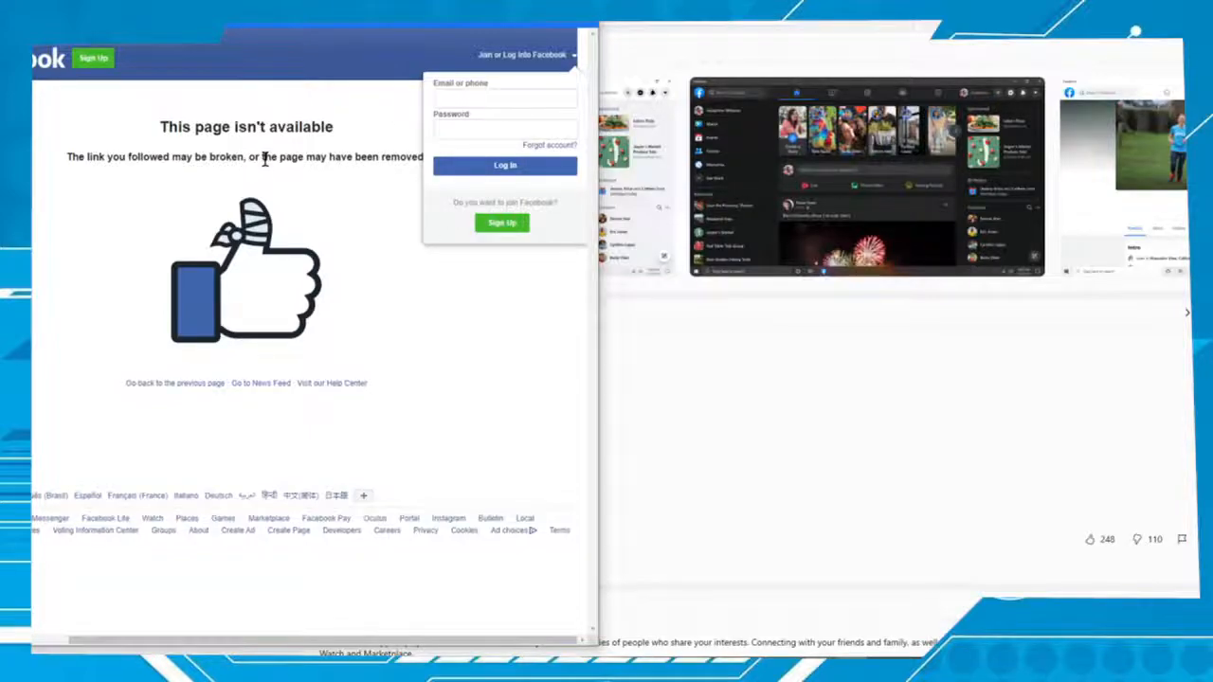
click(503, 99)
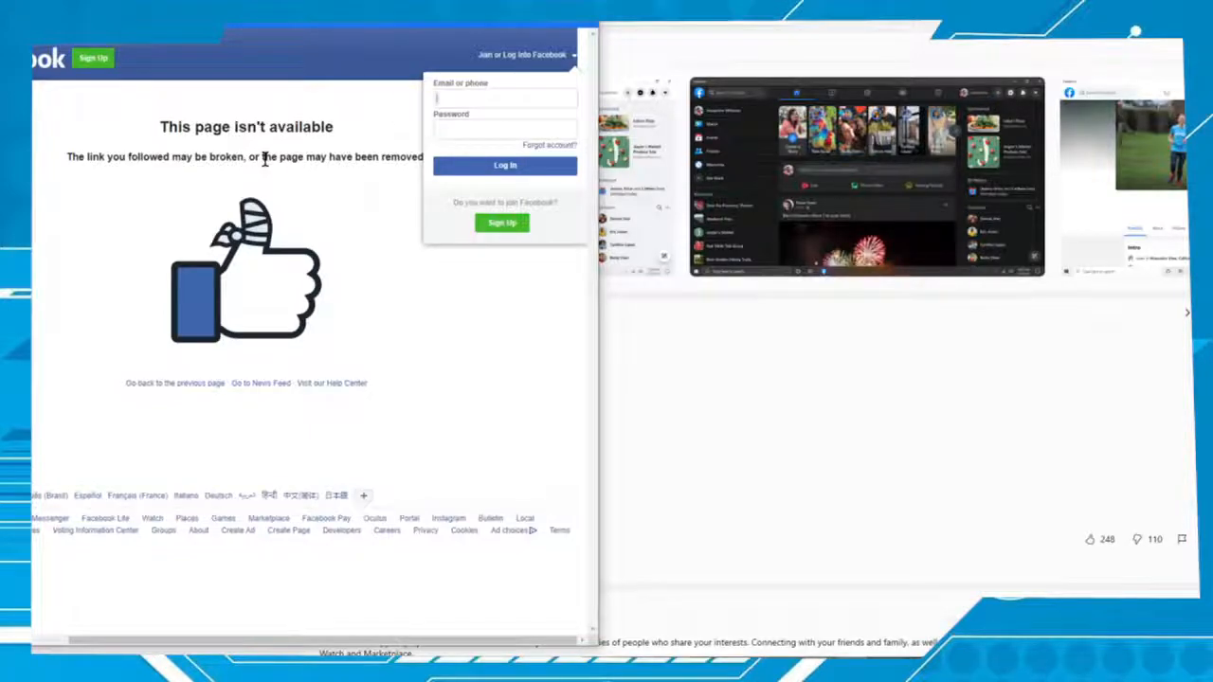